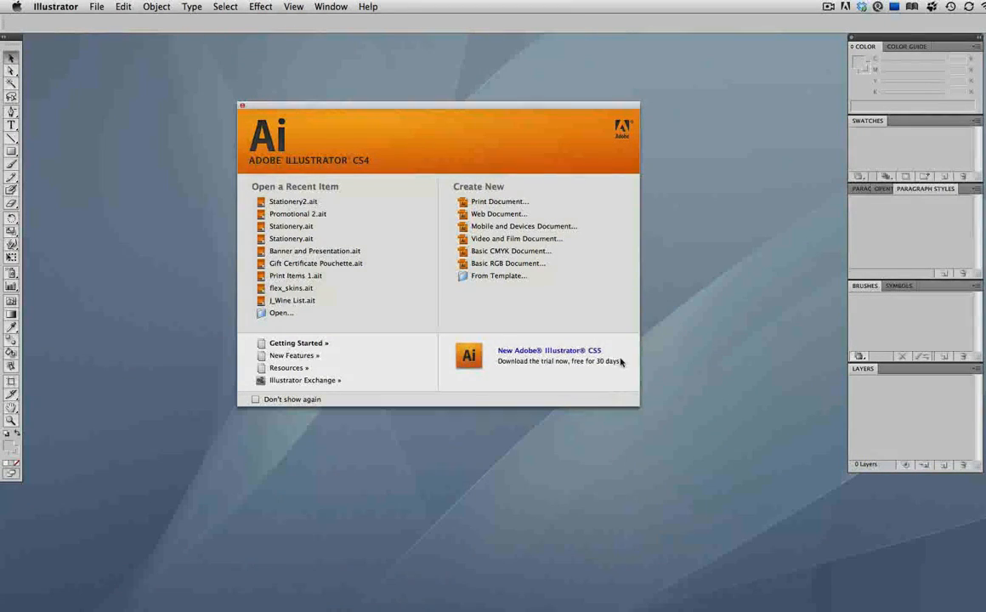
mouse_move(462, 422)
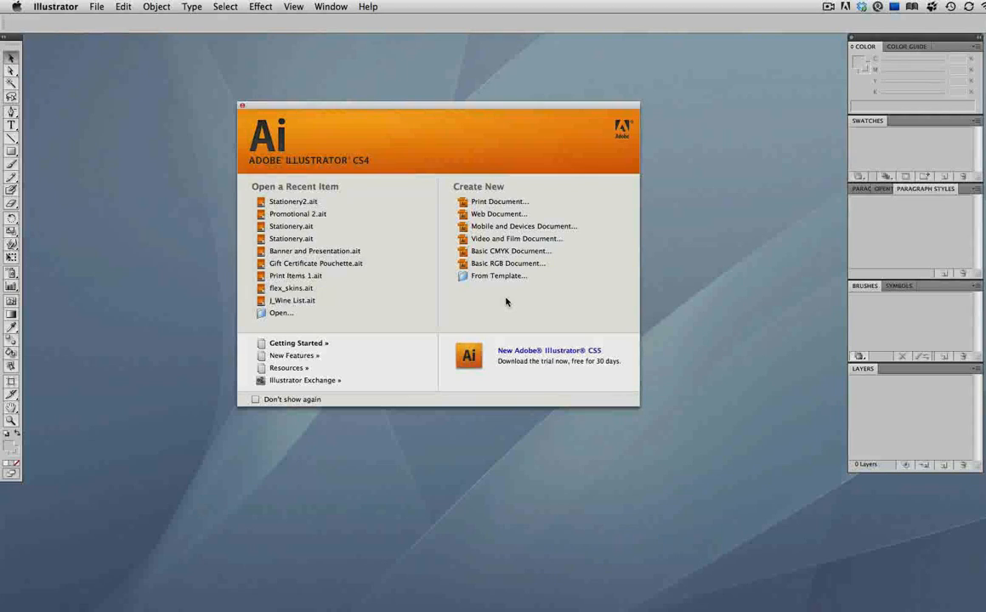
mouse_move(371, 356)
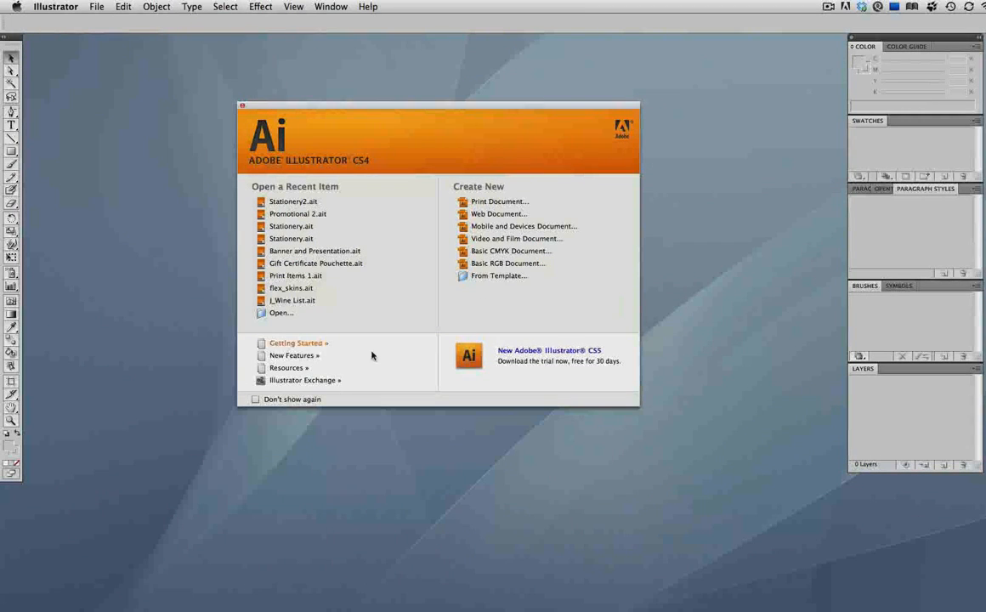
- Tick 'Don't show again' on the Welcome Screen so it no longer appears at startup
click(255, 399)
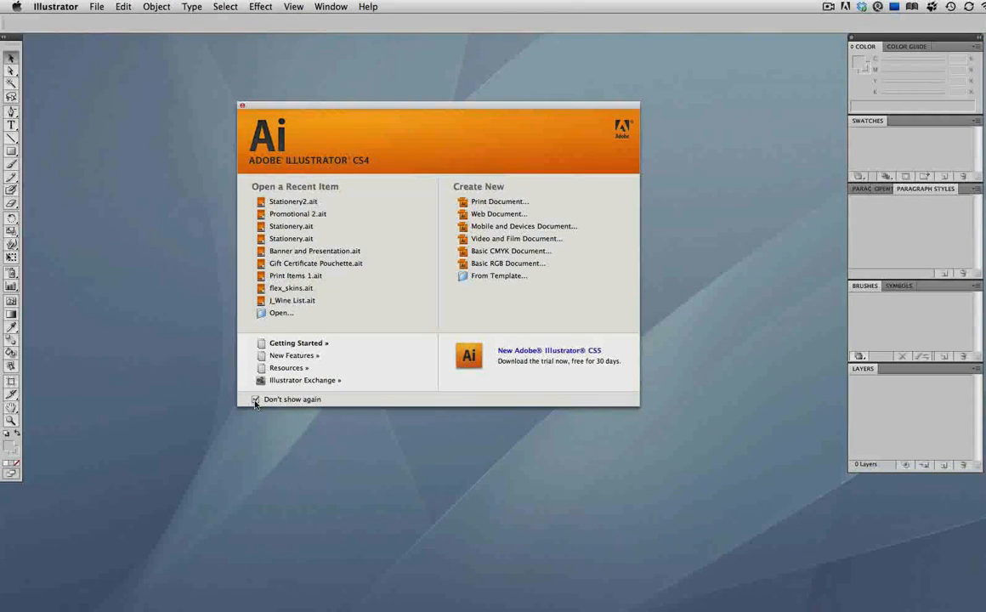
click(255, 399)
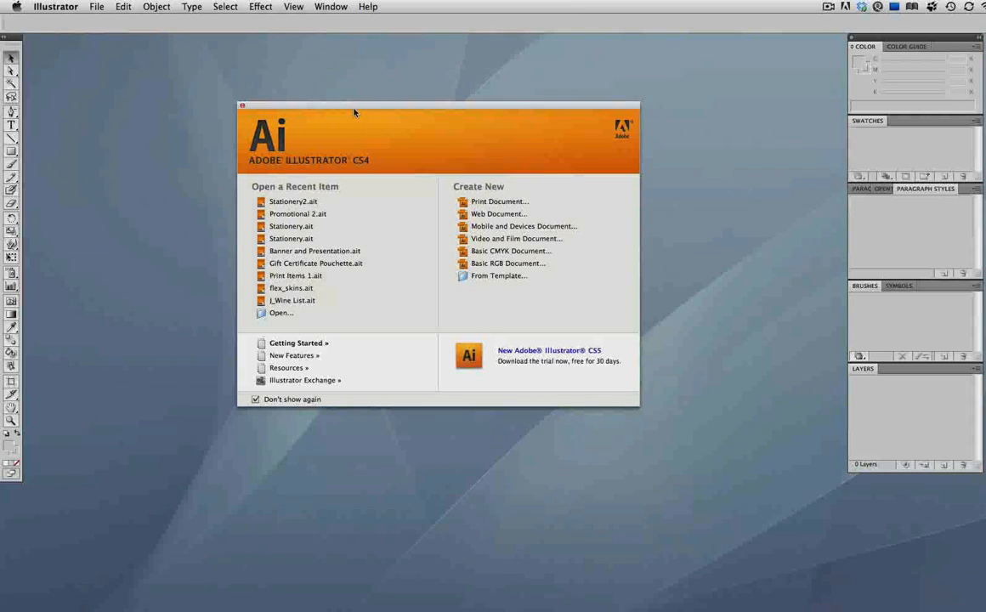
click(367, 7)
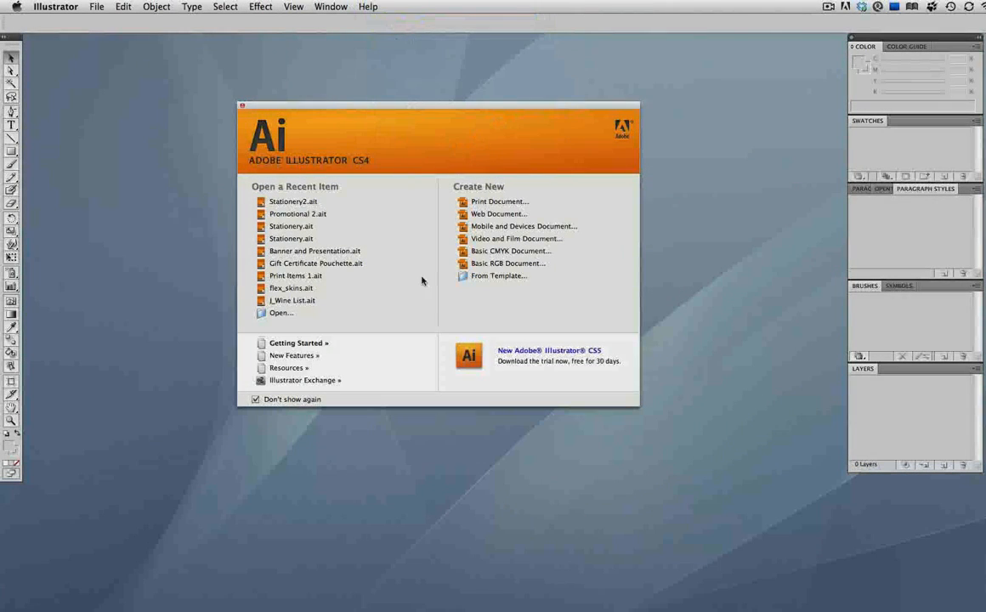
- In New from Template, browse Templates > Club and select Stationery2.ait
click(498, 276)
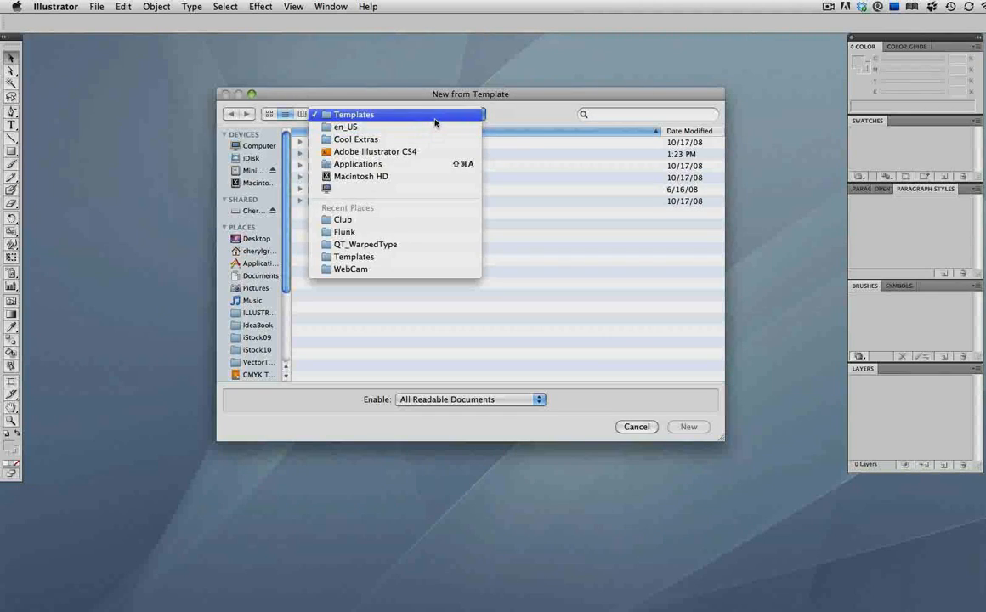
click(353, 114)
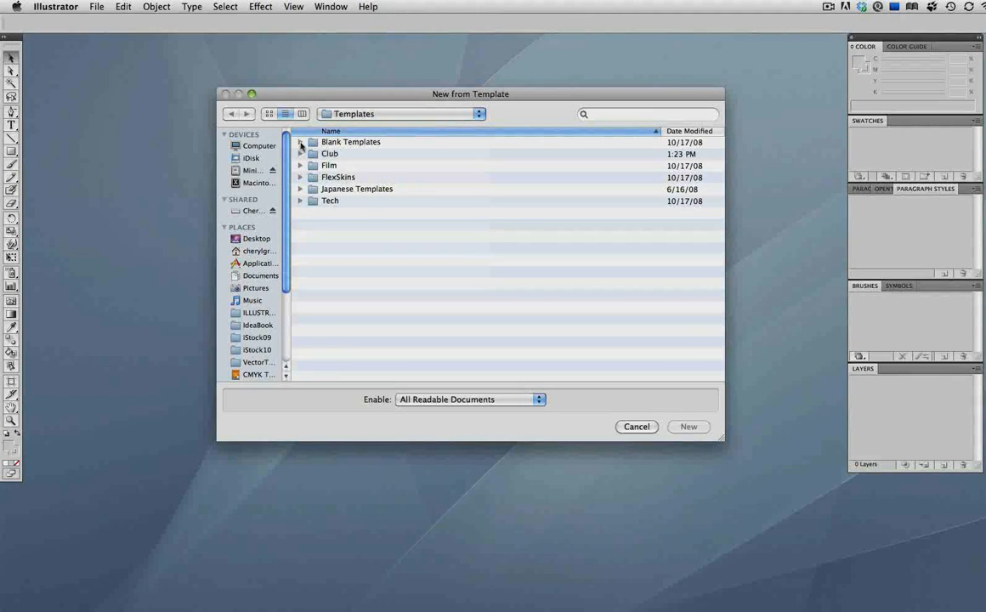
click(300, 142)
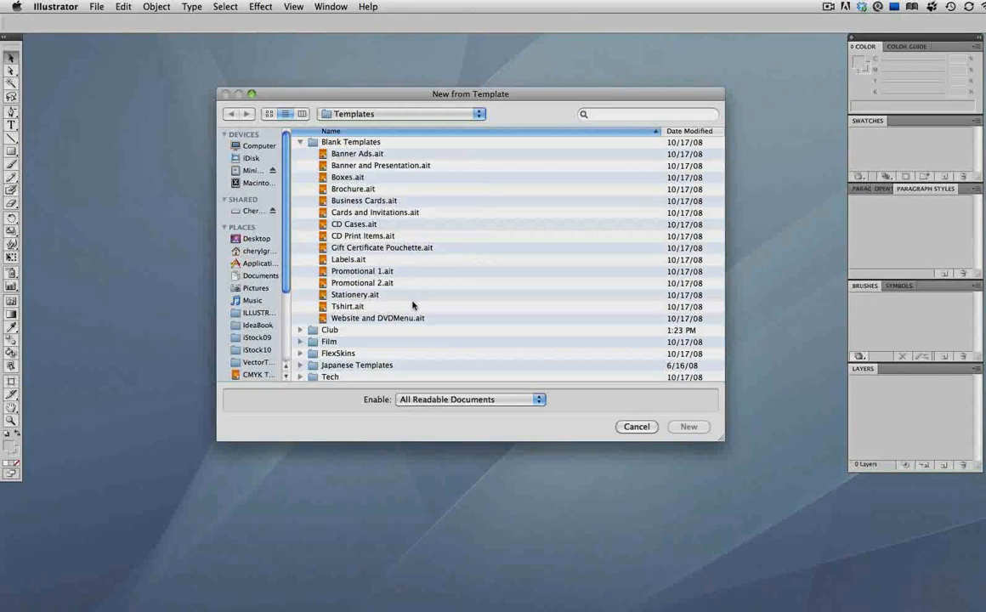
click(299, 153)
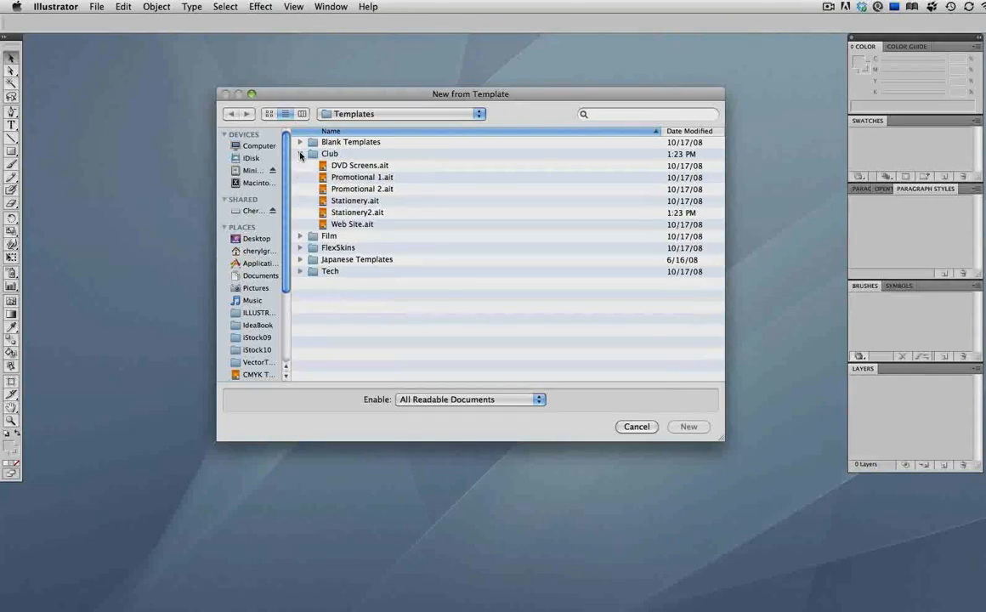
click(357, 211)
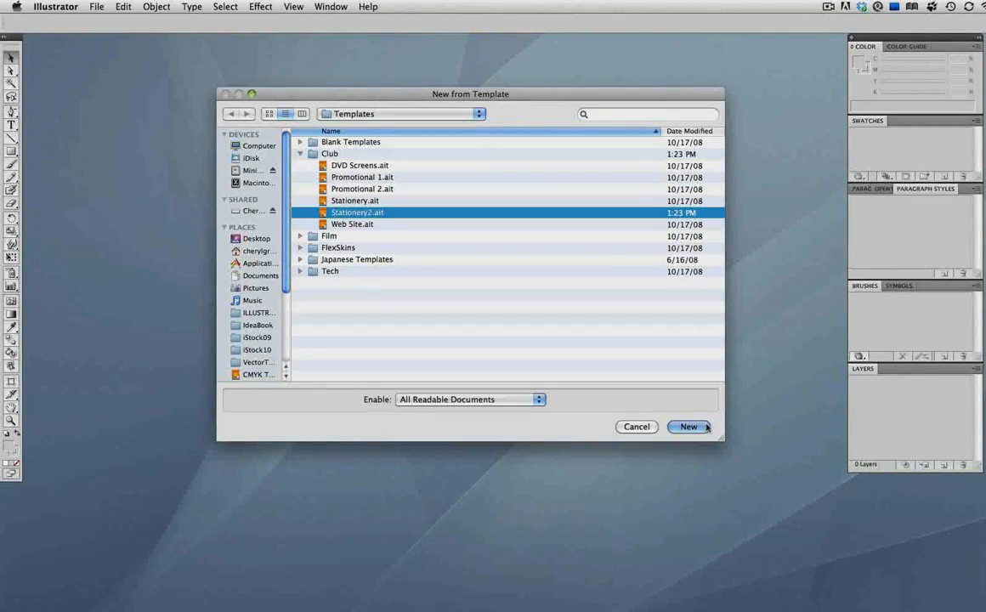
click(687, 427)
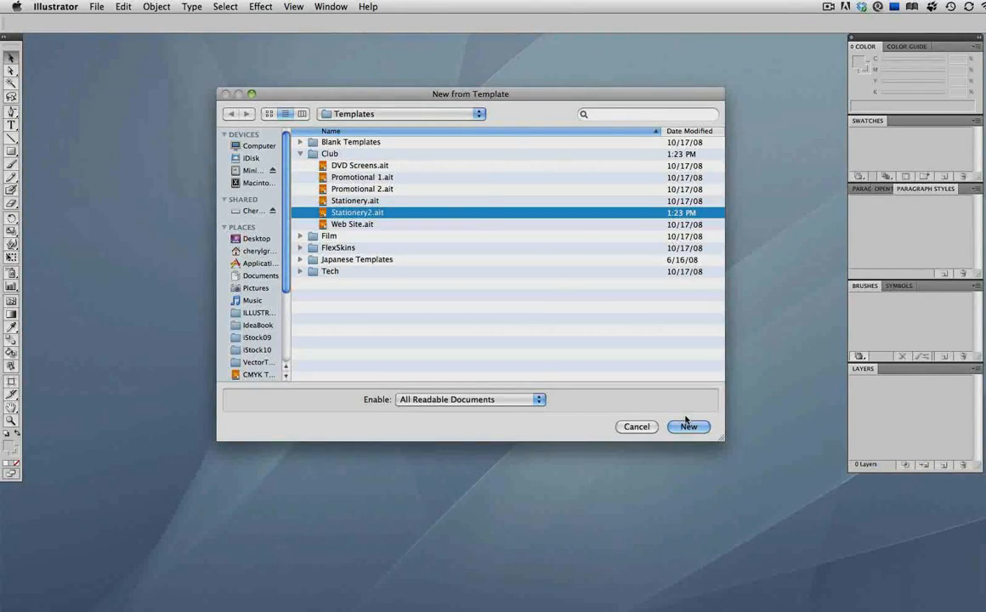
- Create the untitled stationery document from the template, then close it
click(687, 425)
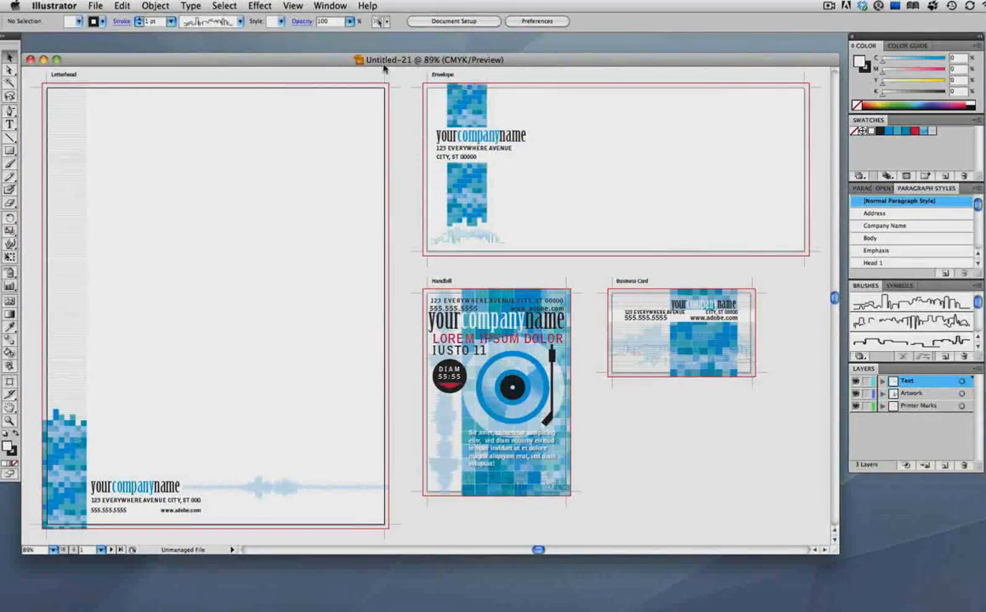
mouse_move(402, 80)
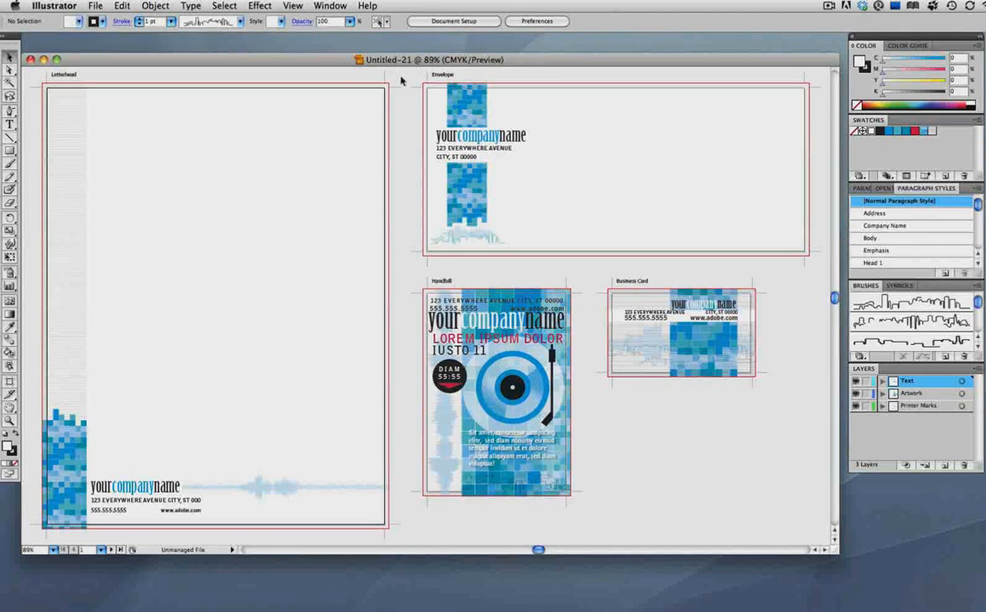
mouse_move(75, 76)
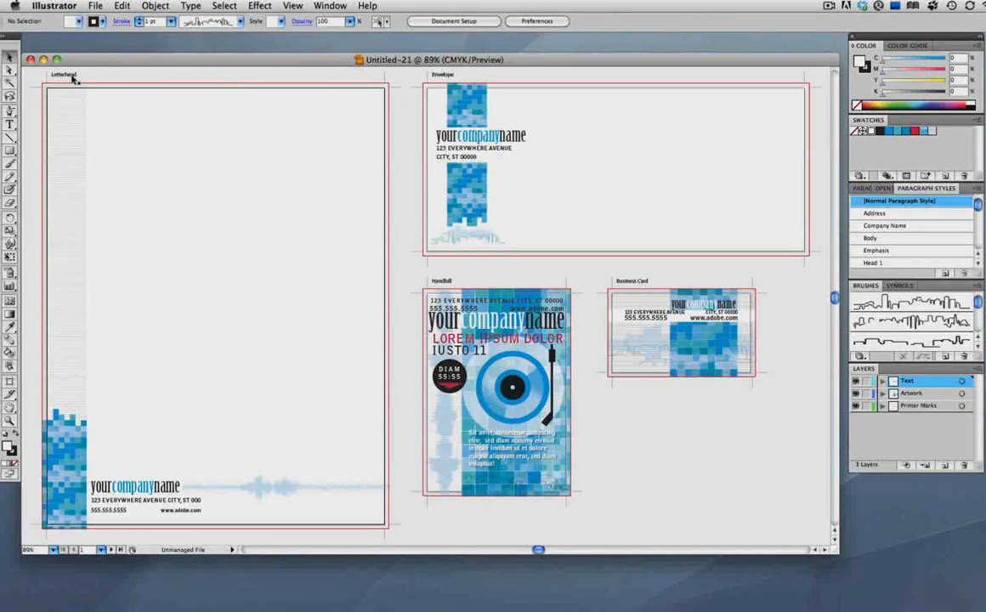
mouse_move(457, 83)
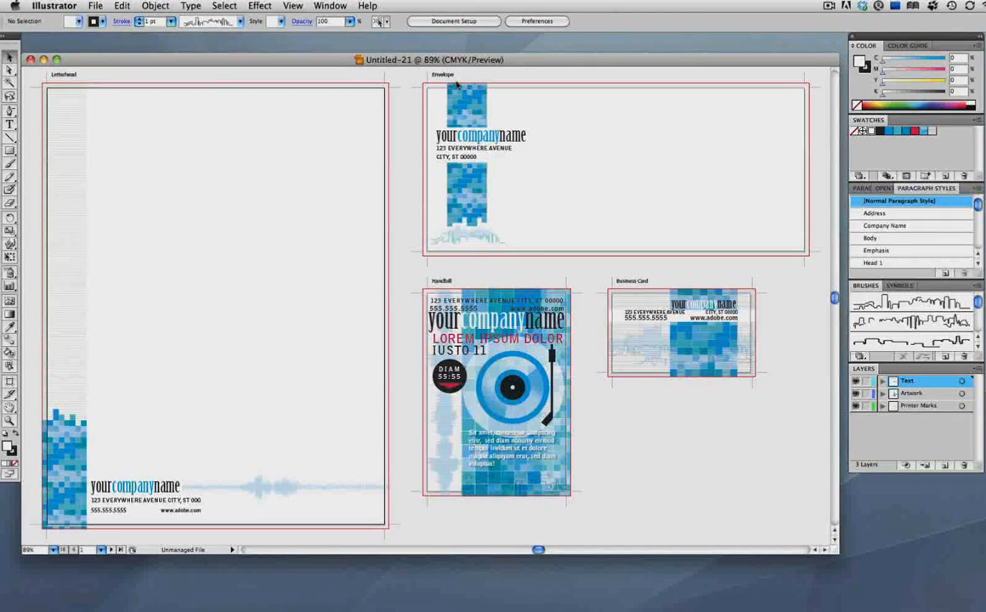
mouse_move(636, 282)
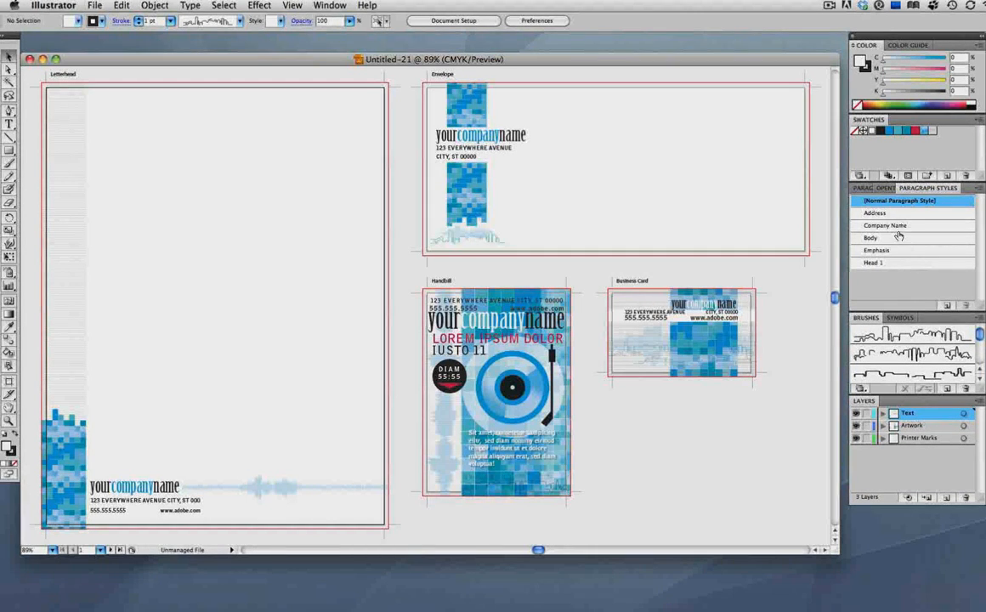
mouse_move(926, 459)
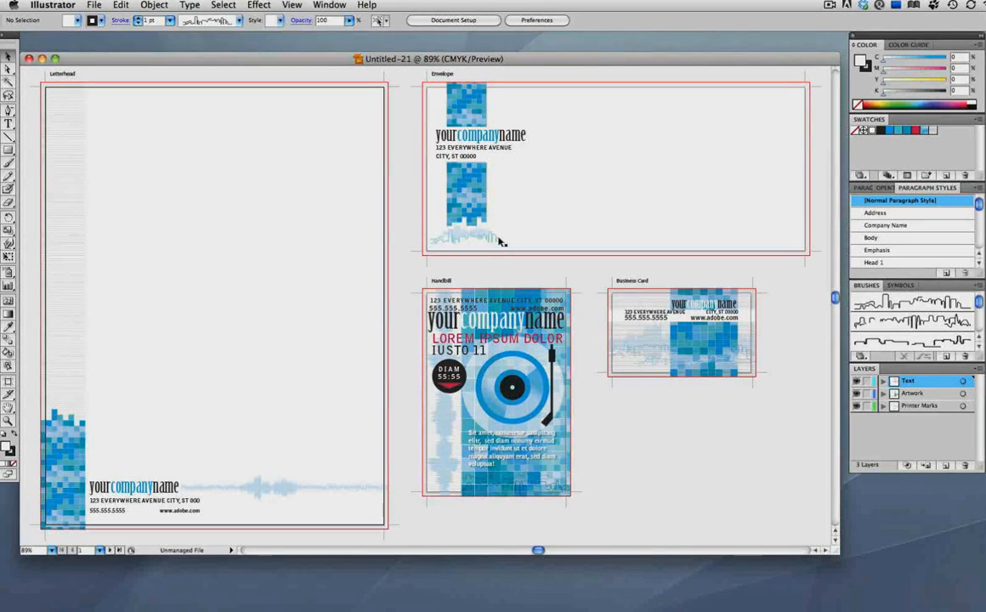
click(93, 7)
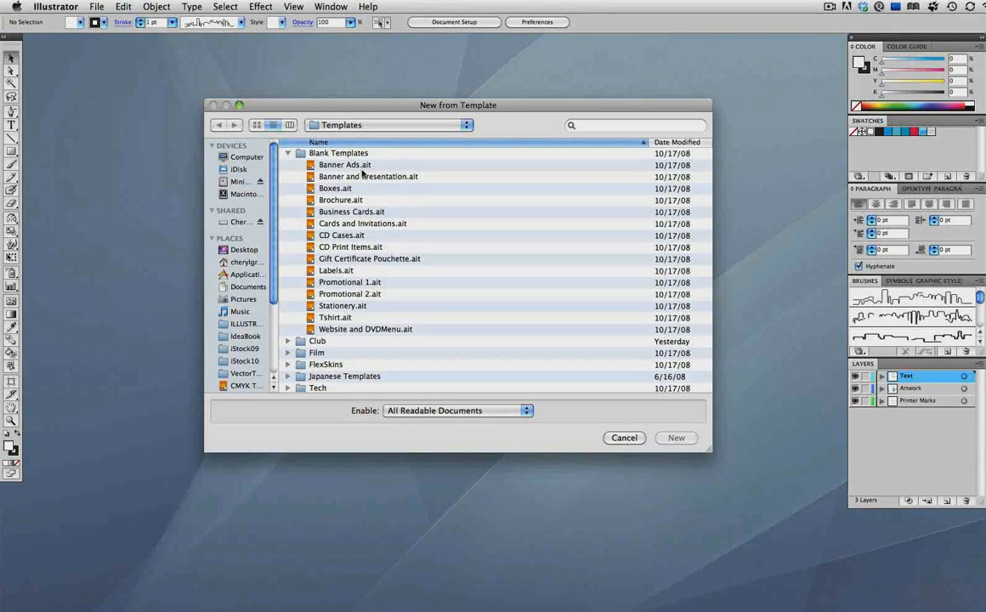
mouse_move(313, 173)
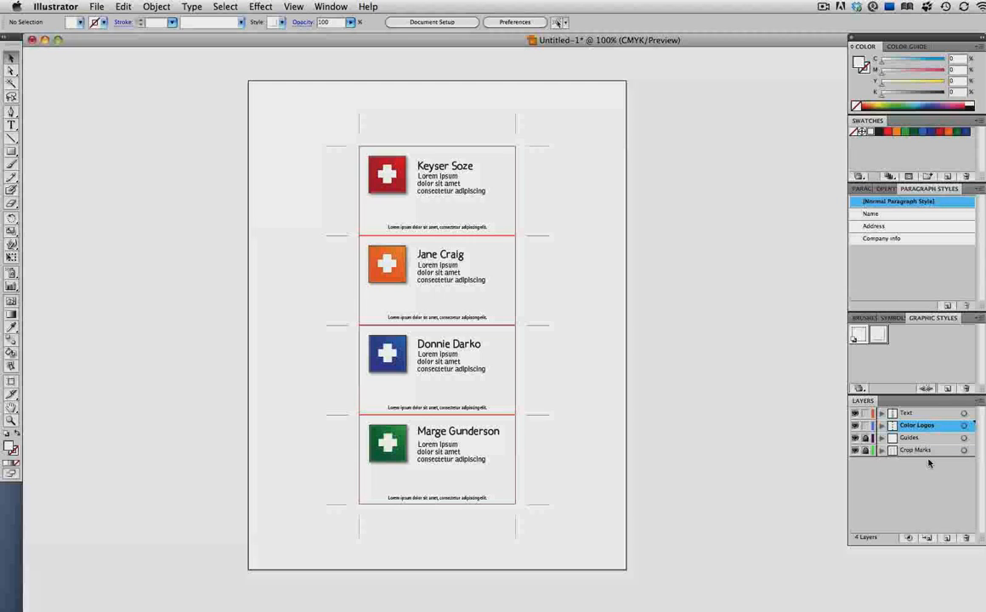
mouse_move(901, 228)
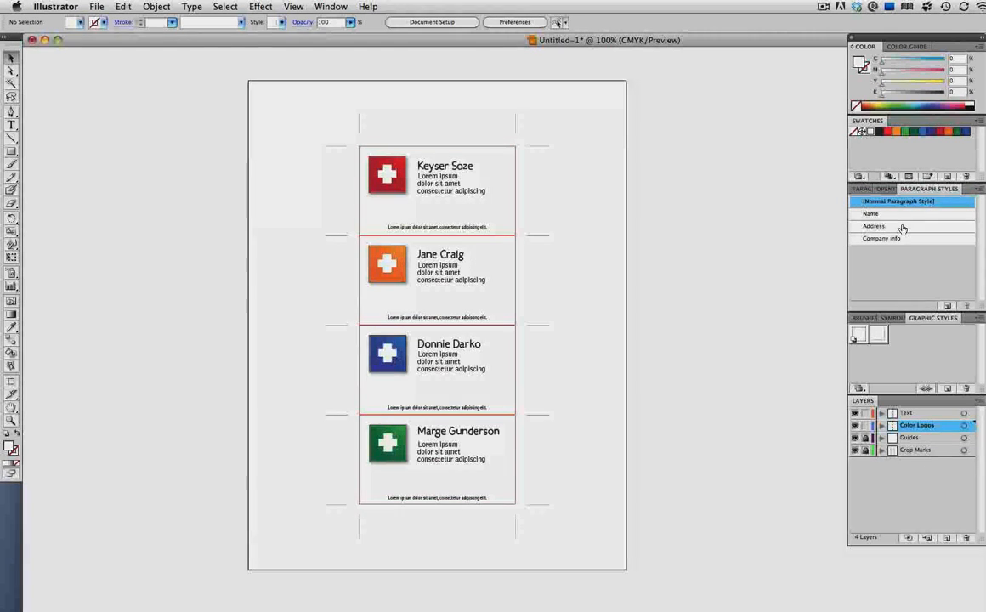
mouse_move(902, 313)
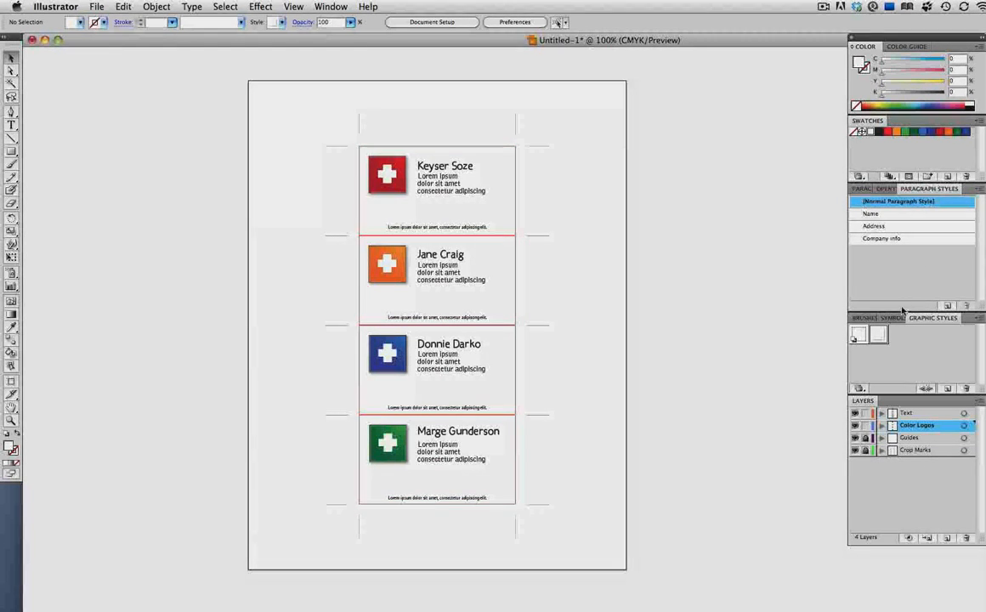
- Select the Crop Marks layer and inspect the four business cards up close and zoomed out
click(895, 318)
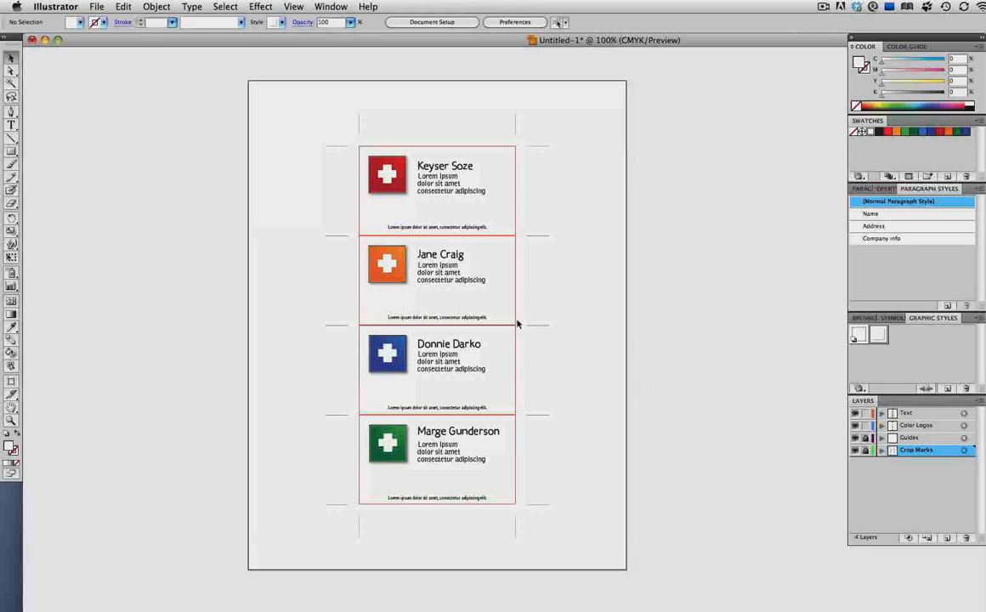
click(292, 7)
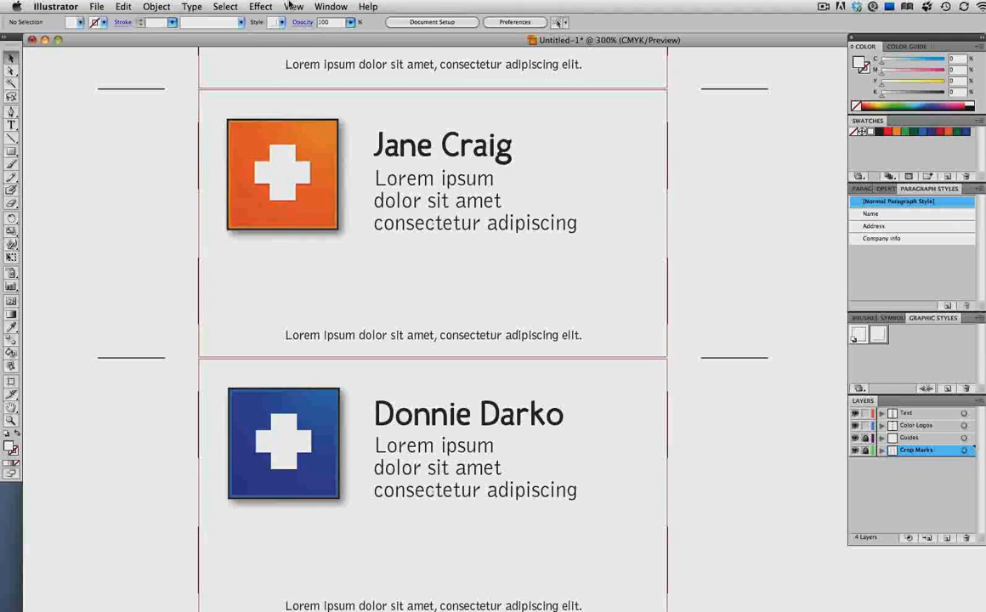
click(292, 7)
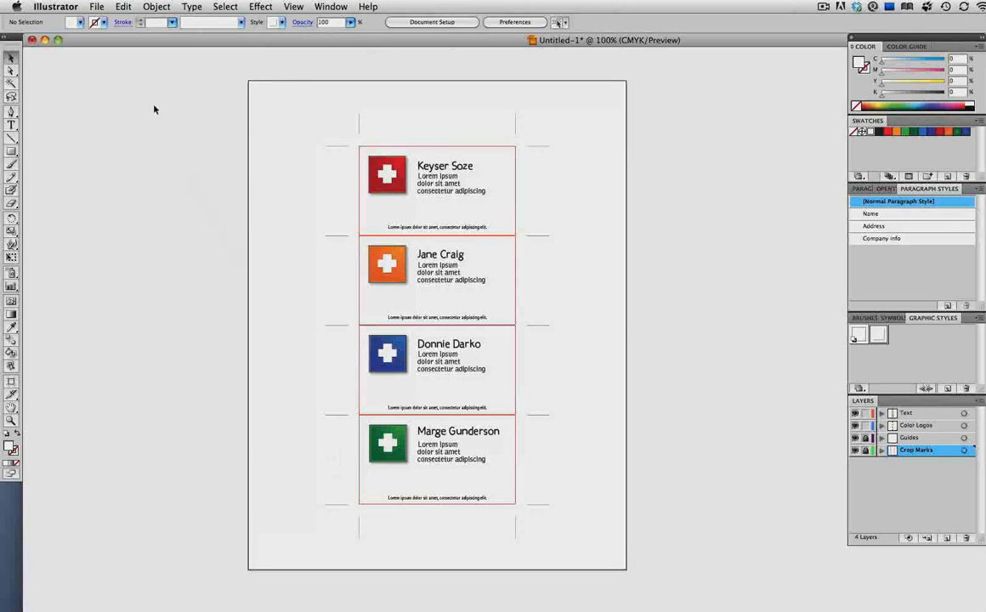
click(95, 7)
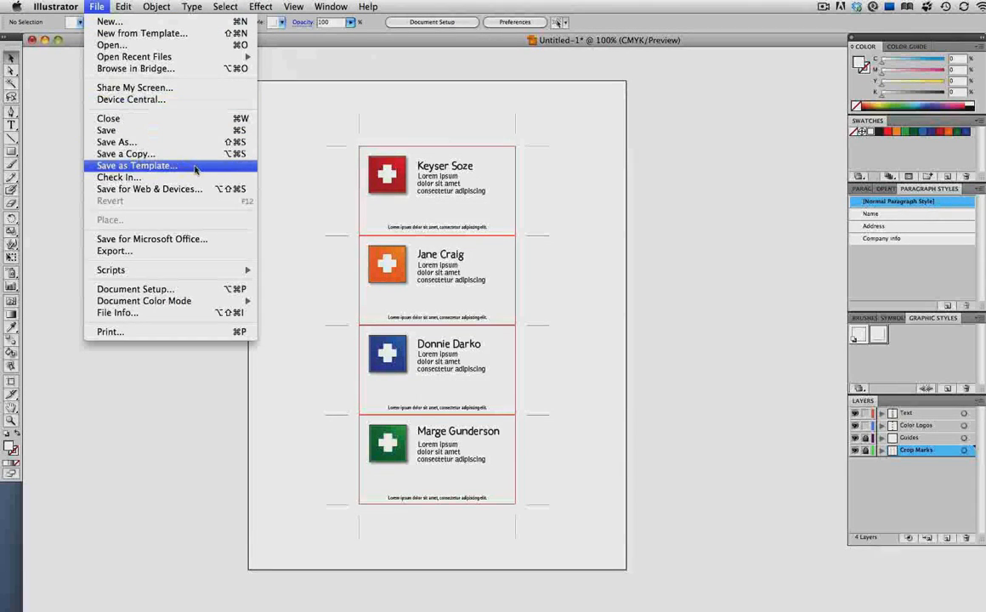
- Save the layout as Illustrator Template (ait) named My Business cards in the Templates folder
click(136, 165)
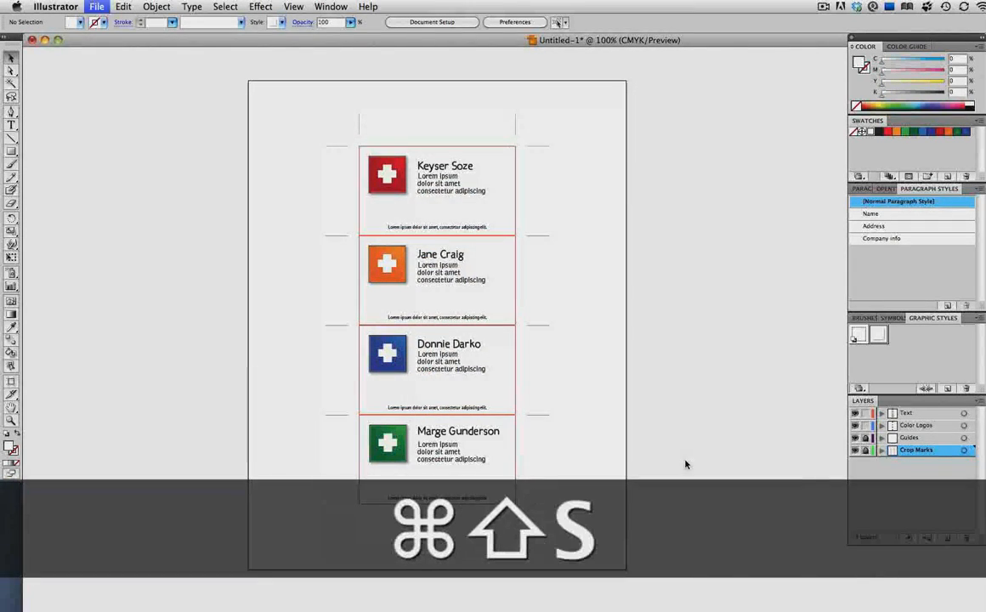
key(cmd+shift+s)
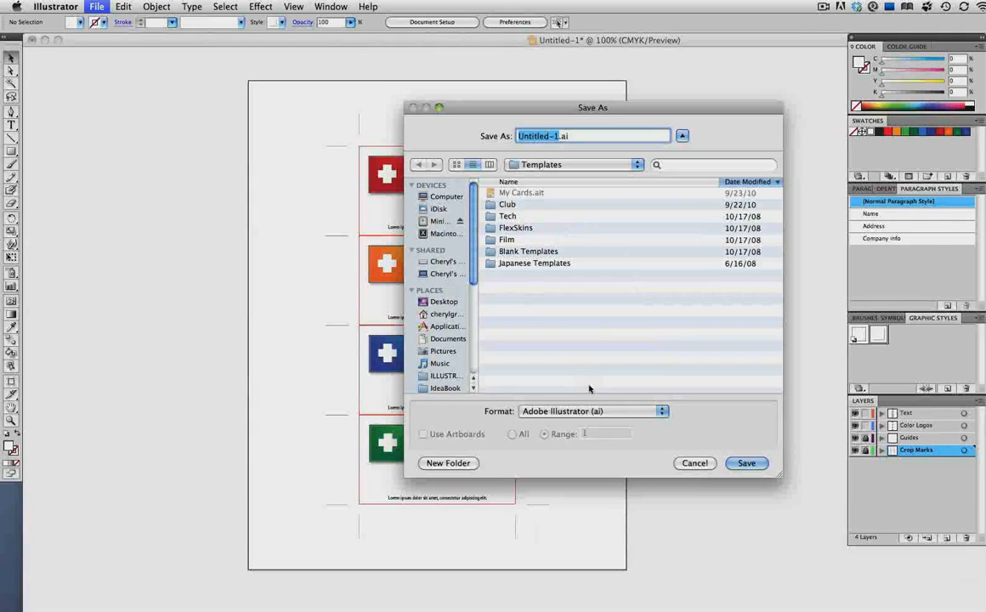
click(591, 409)
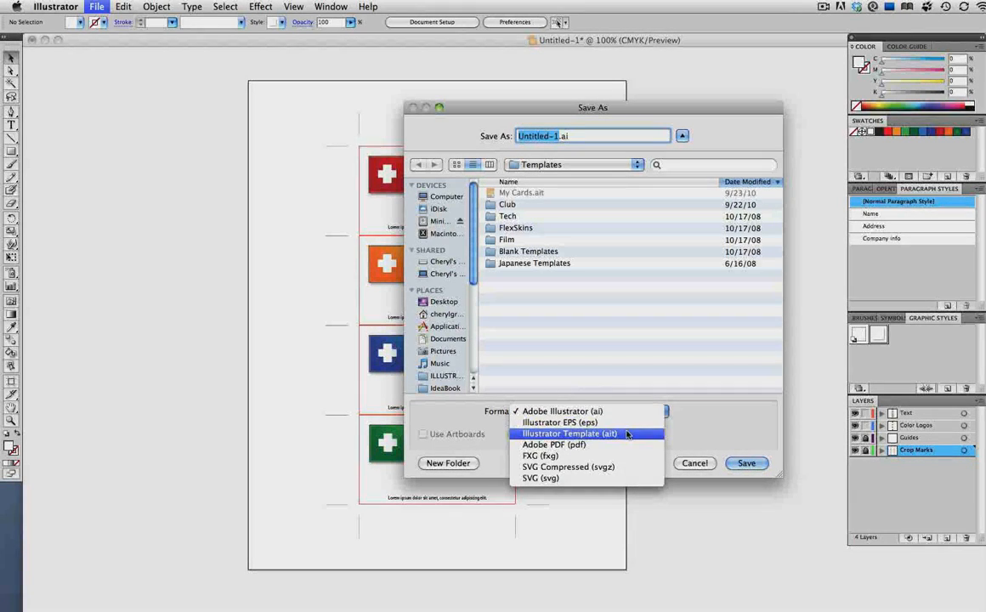
click(568, 433)
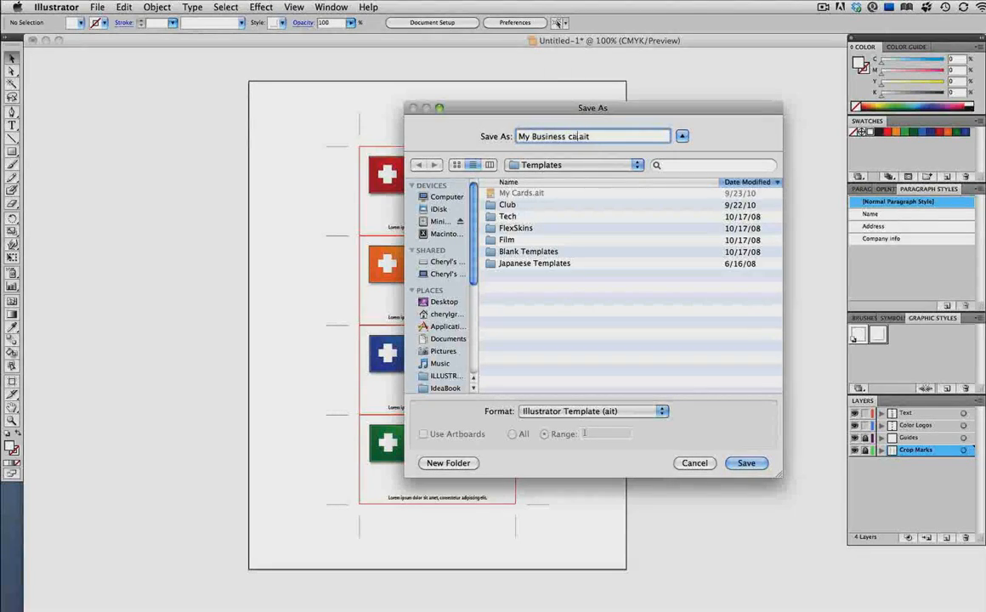
click(746, 463)
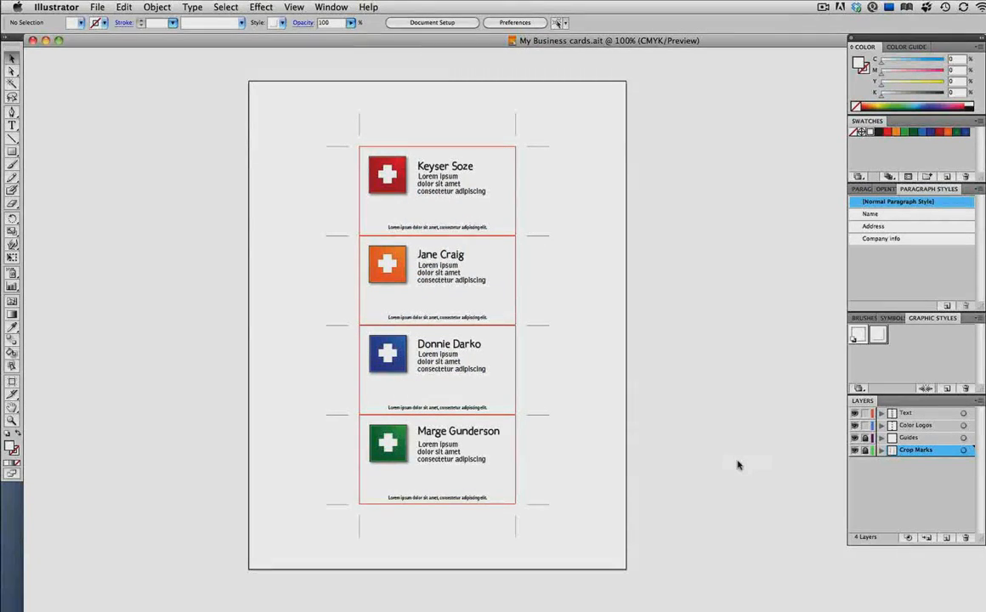
- Reopen My Business cards.ait via File > Open as a new untitled four-card document
click(97, 7)
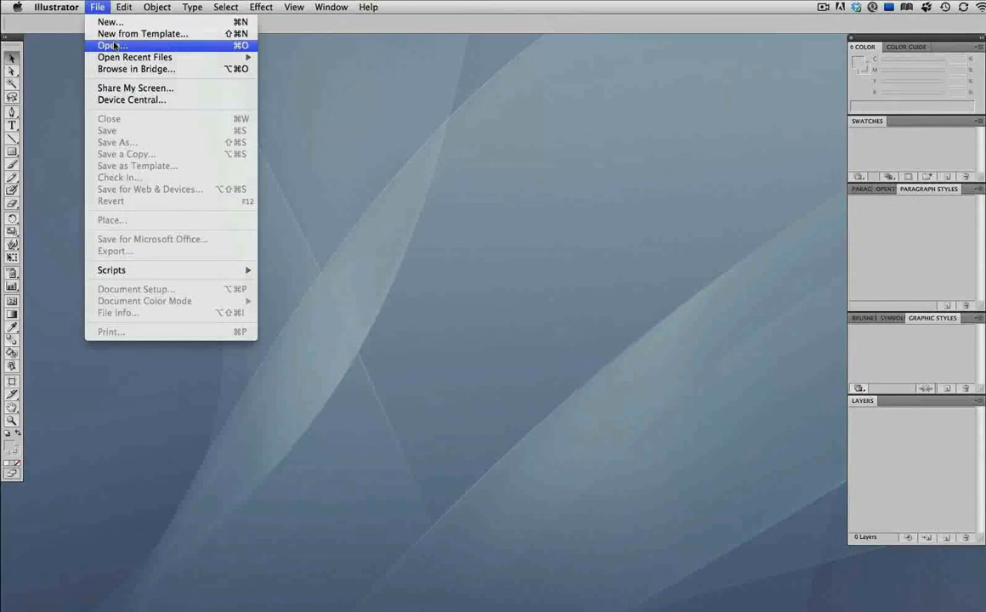
click(110, 44)
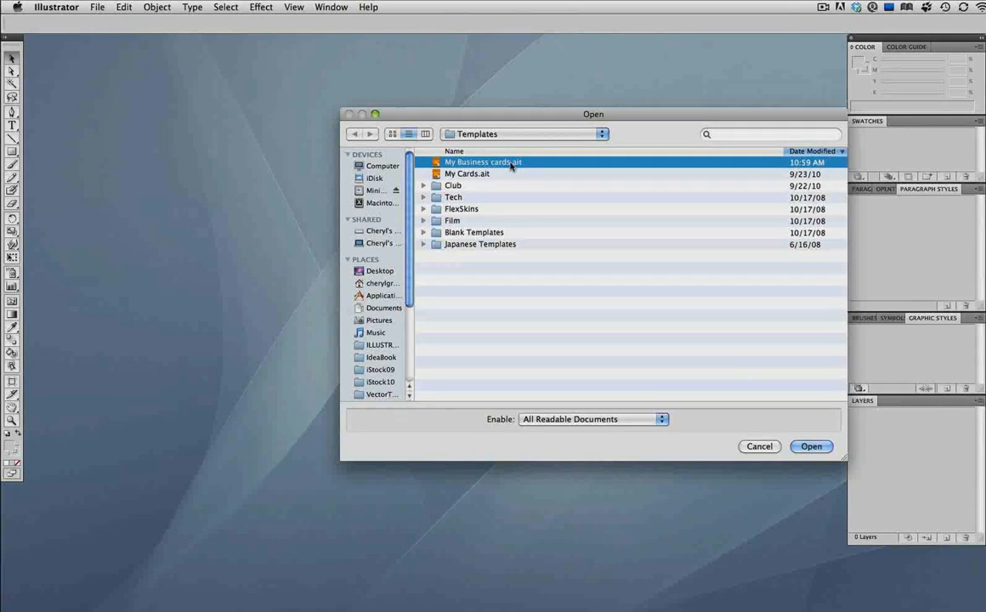
click(811, 445)
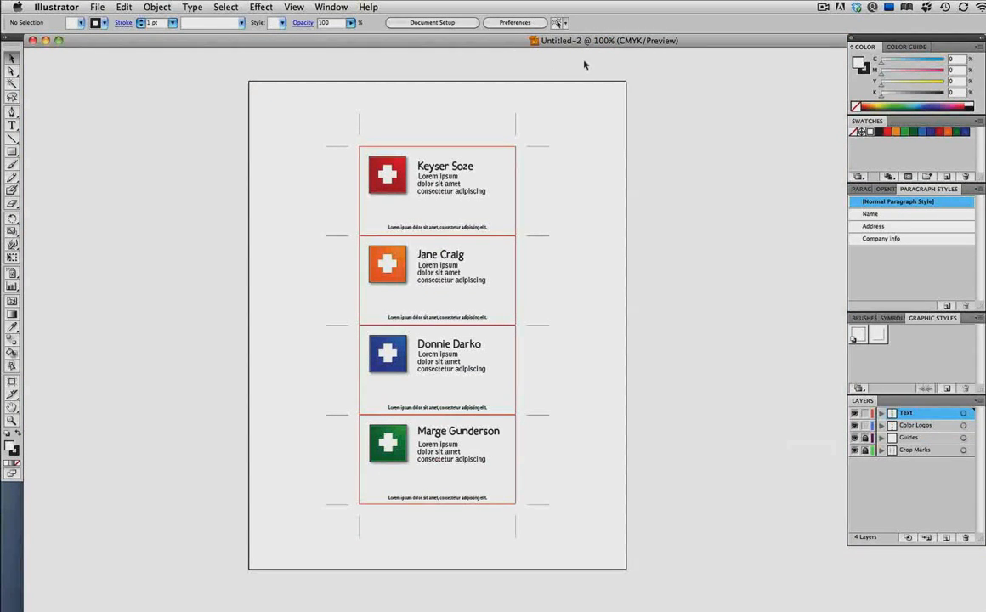